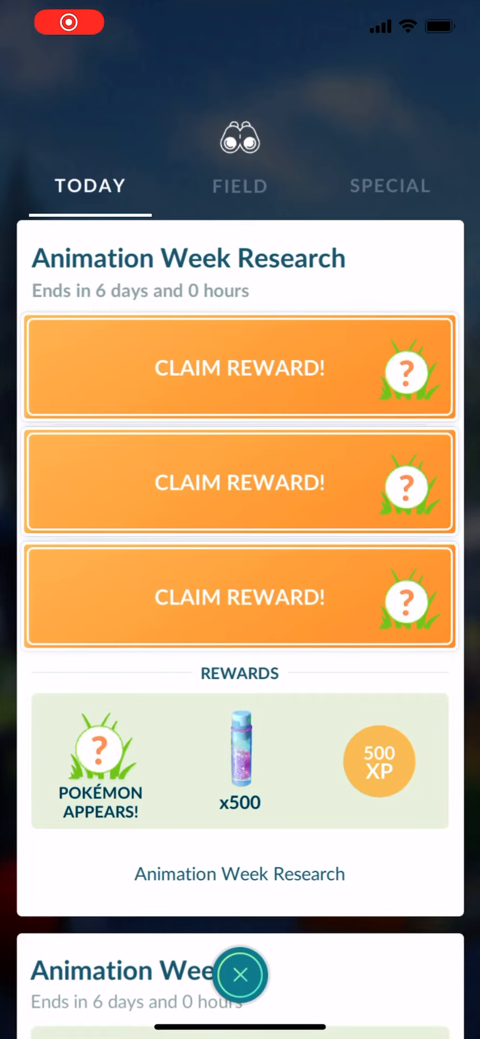
Claim the first research task's reward and throw a Great Ball at the encounter Pokémon.
{"action": "left_click", "coordinate": [240, 368]}
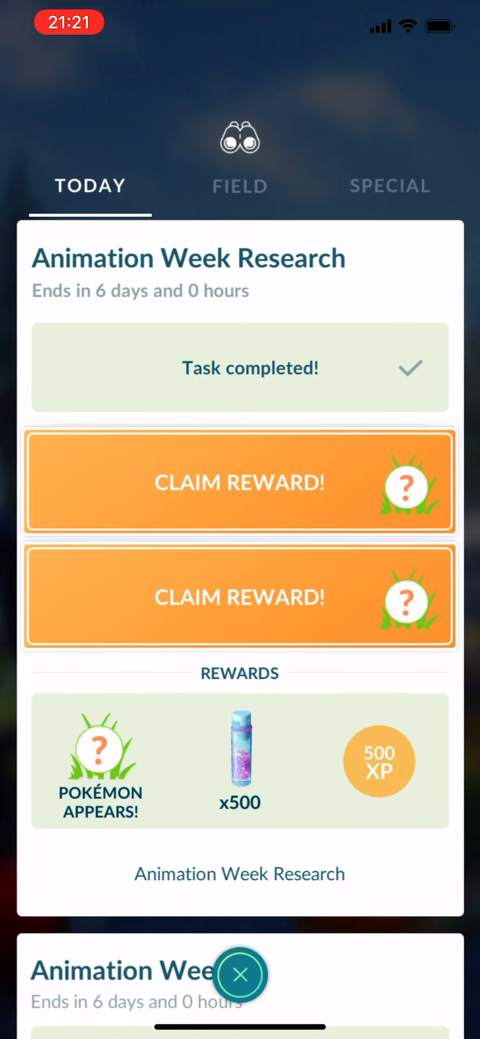
{"action": "left_click", "coordinate": [239, 483]}
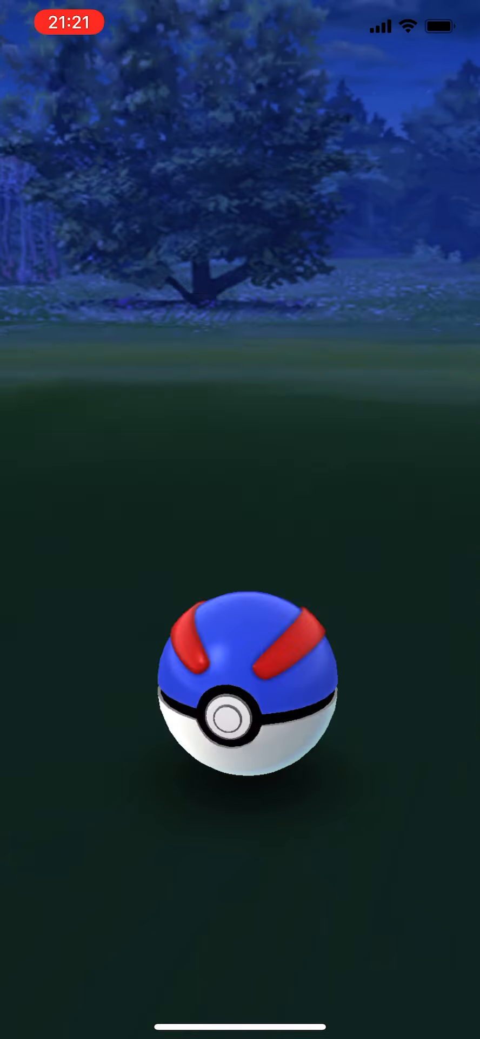
Return to the map, reopen Research and claim the second Animation Week task's reward.
{"action": "left_click", "coordinate": [241, 702]}
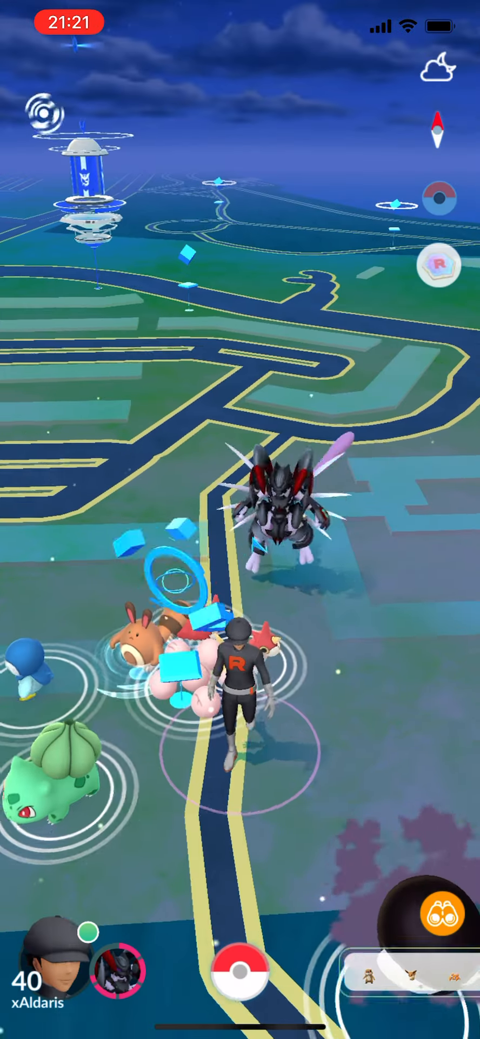
{"action": "left_click", "coordinate": [434, 910]}
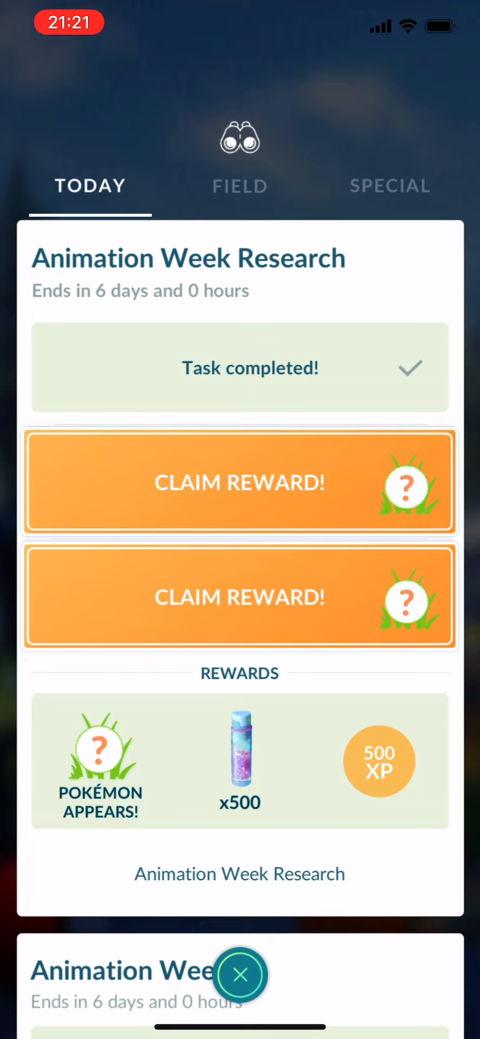
{"action": "left_click", "coordinate": [240, 481]}
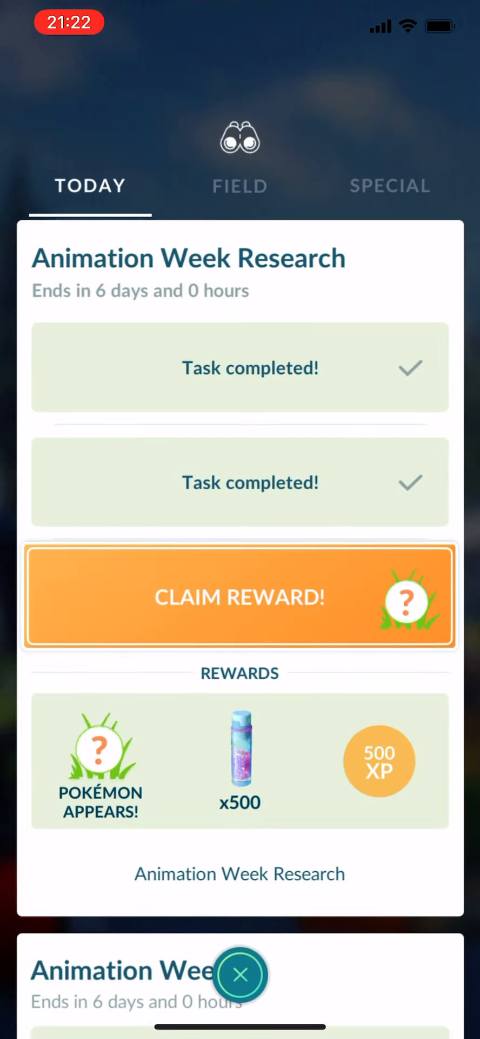
Claim the third task's reward, catch its Pokémon and accept the XP summary.
{"action": "left_click", "coordinate": [240, 596]}
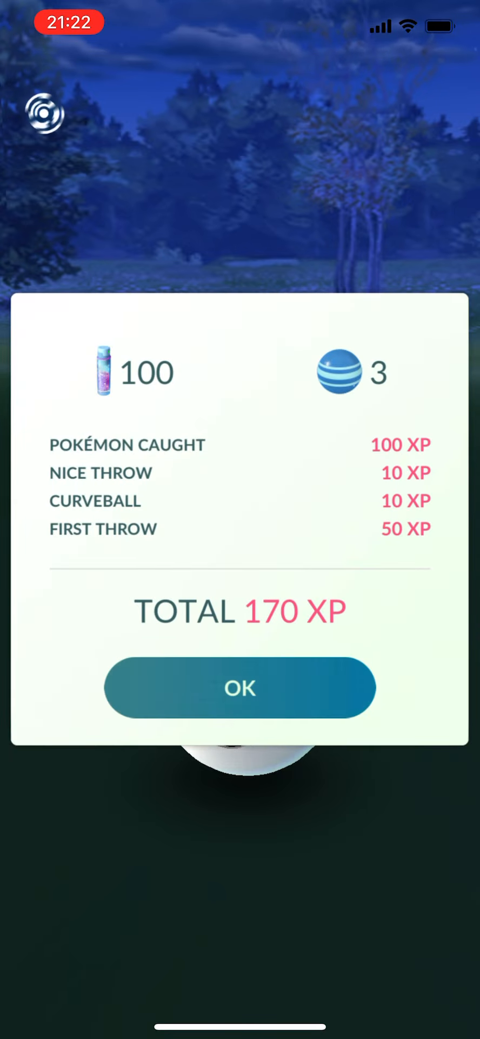
{"action": "left_click", "coordinate": [240, 687]}
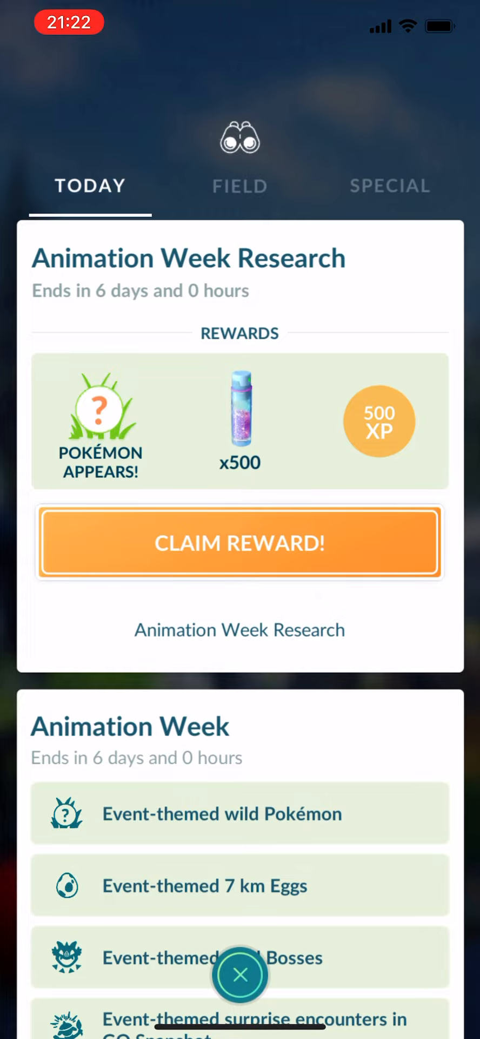
Collect the final rewards including stardust, start the mystery encounter and catch the Psyduck.
{"action": "left_click", "coordinate": [241, 542]}
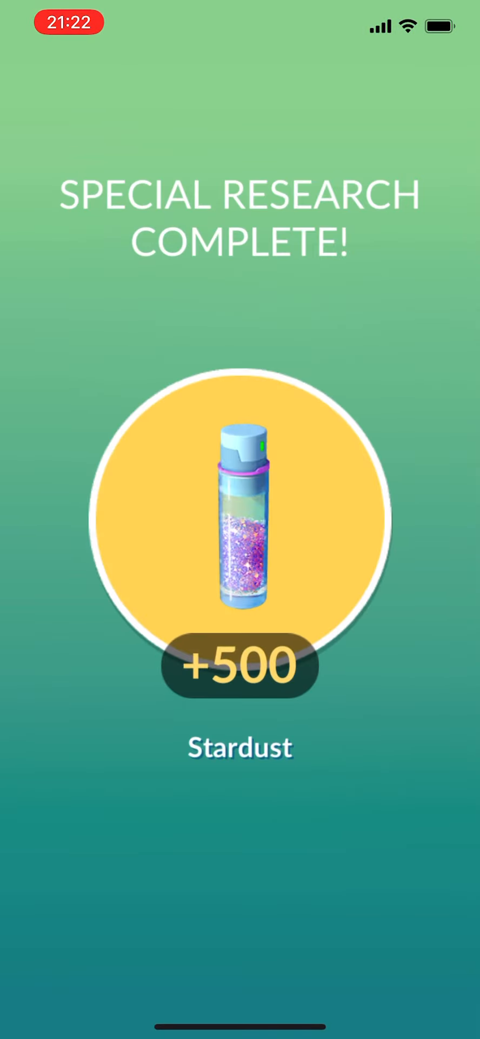
{"action": "left_click", "coordinate": [241, 520]}
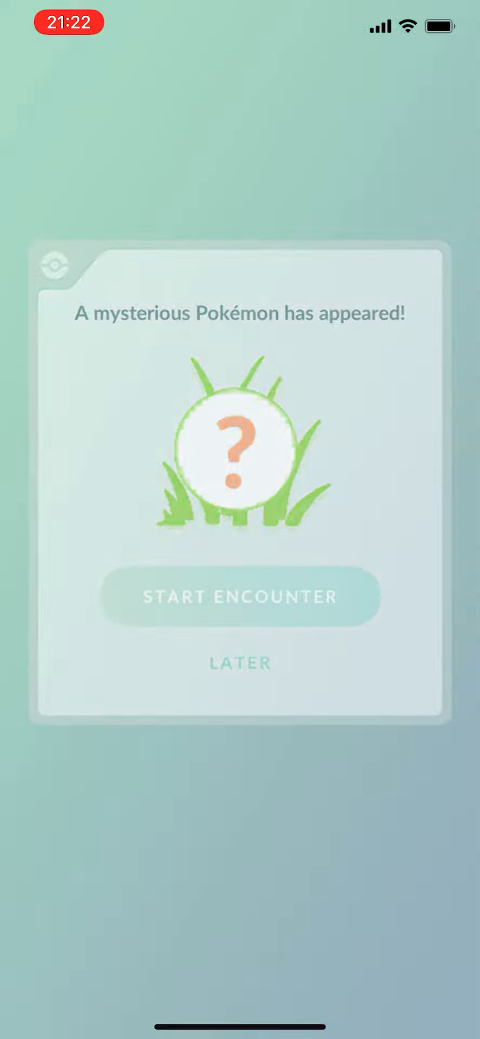
{"action": "left_click", "coordinate": [240, 596]}
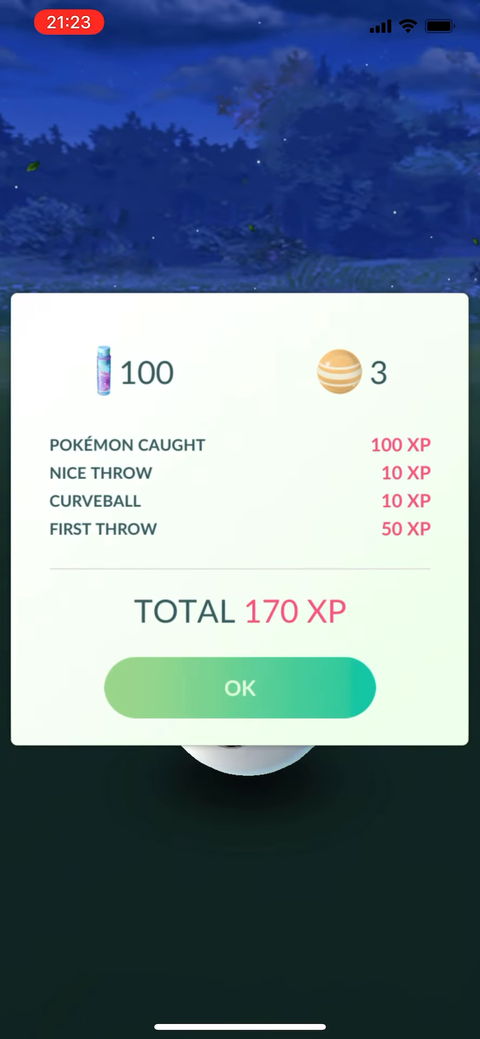
{"action": "left_click", "coordinate": [240, 687]}
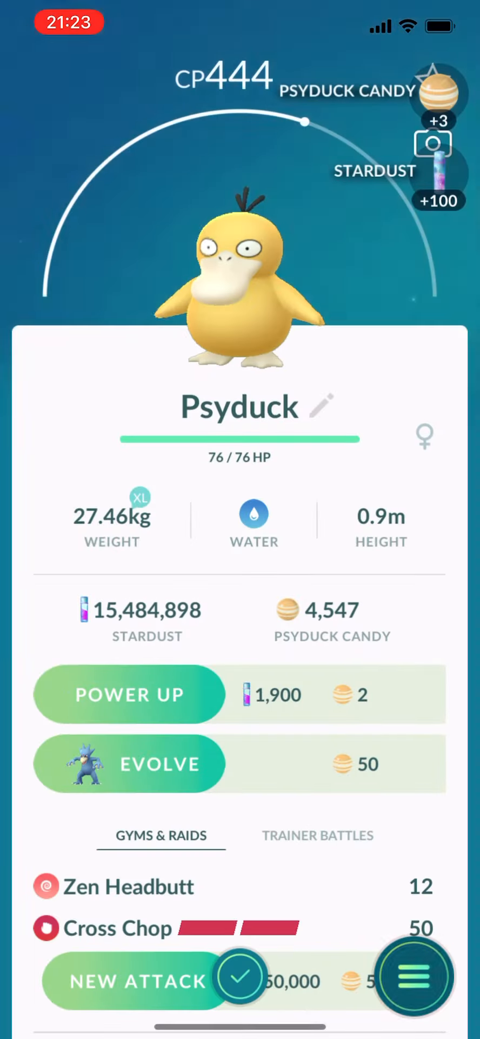